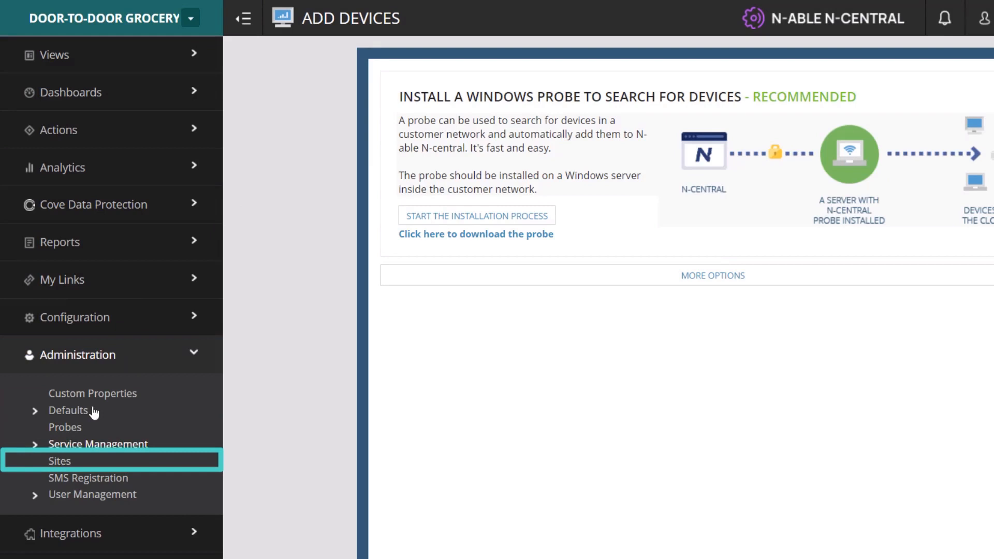
# Step: Start a new site from the Sites list under Administration, opening its empty Configure Site form
pyautogui.click(59, 461)
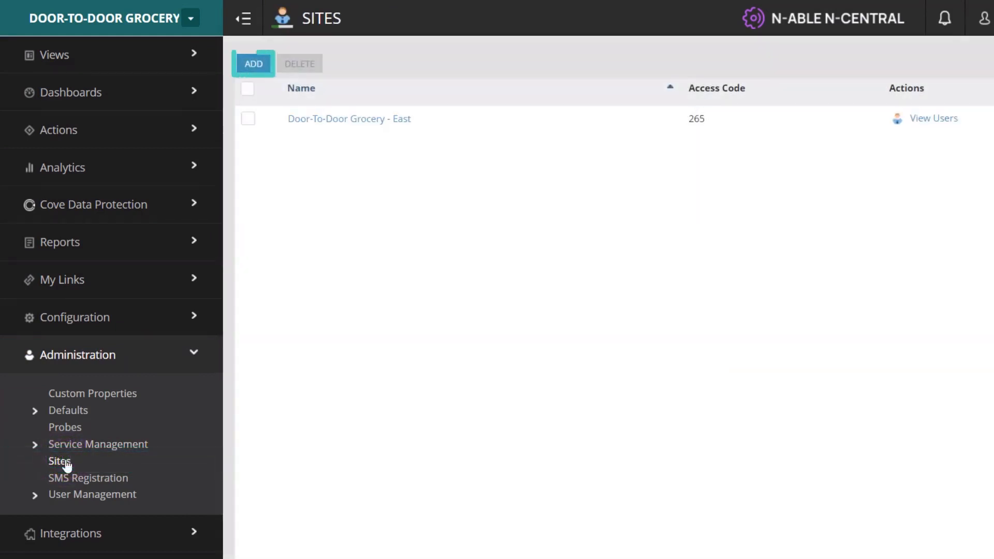
pyautogui.click(252, 64)
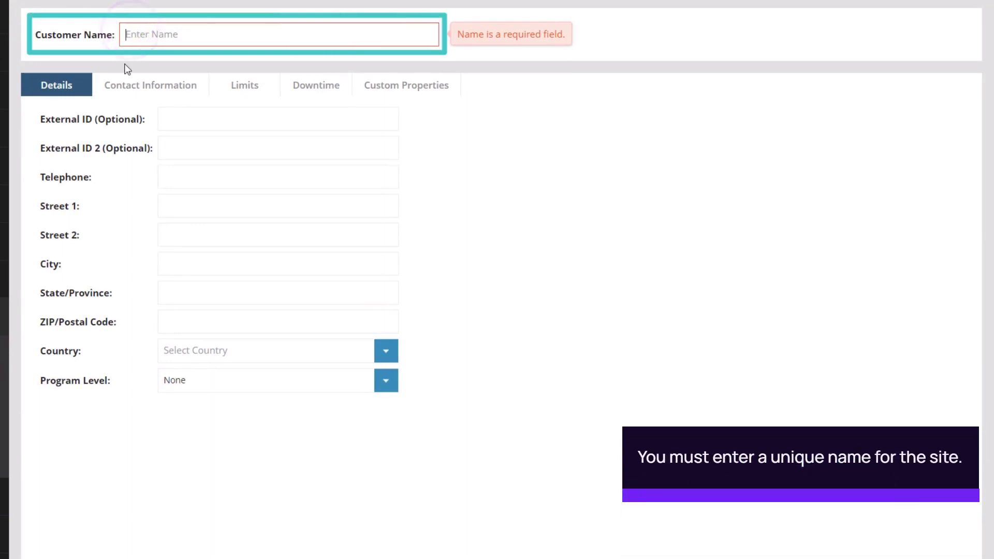
# Step: Name the site 'Door-to-Door Grocery MNL' and fill its address and owner contact details
pyautogui.write('Door-to-Door Grocery MNL')
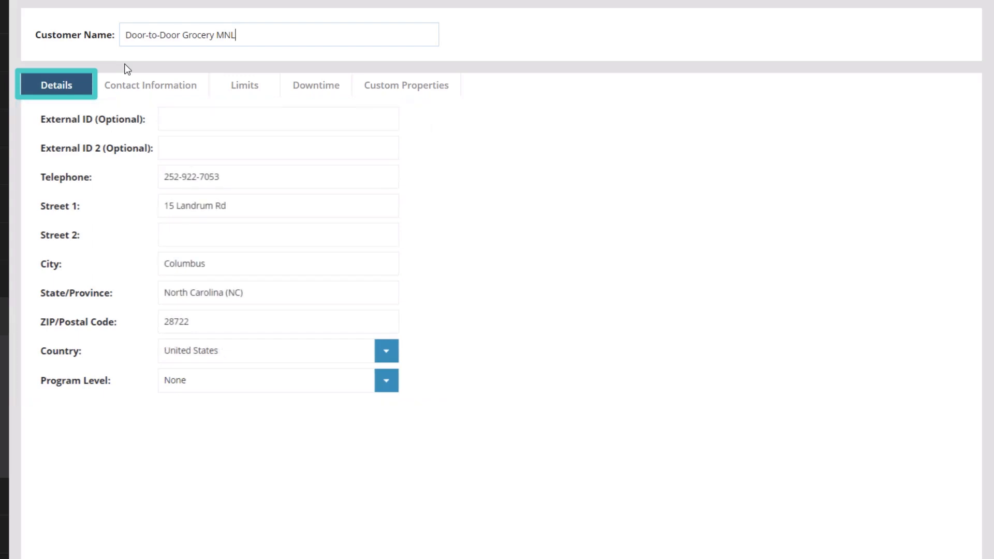
pyautogui.click(151, 84)
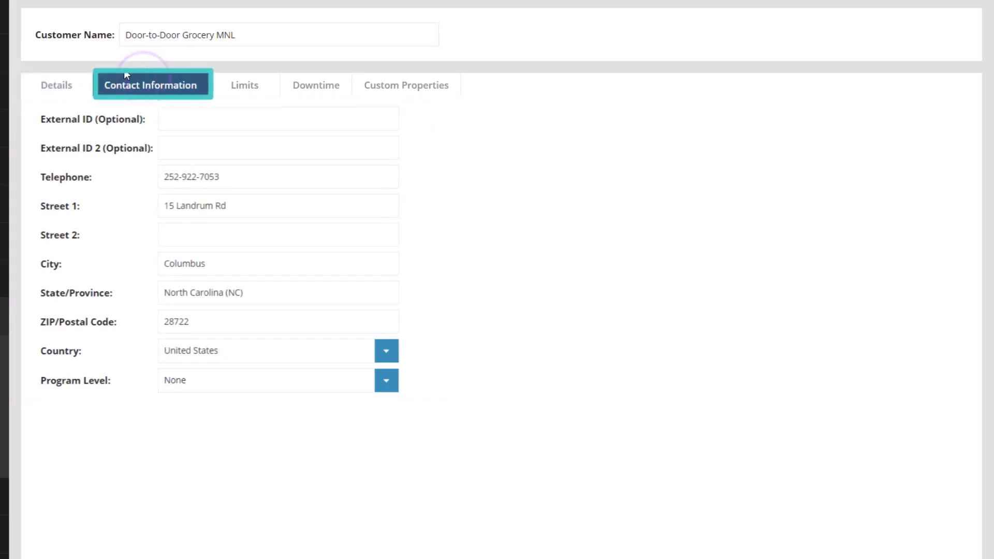
pyautogui.click(152, 85)
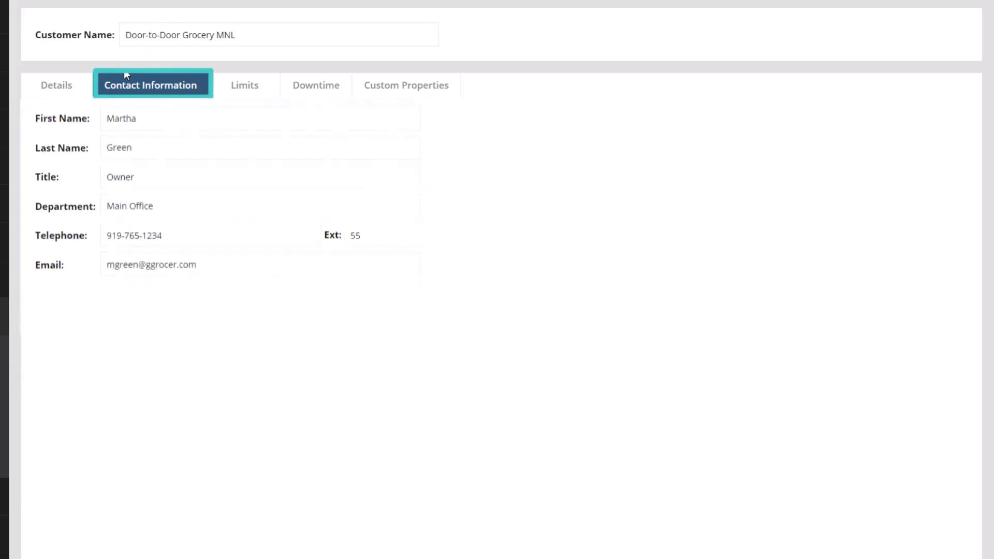
pyautogui.click(245, 84)
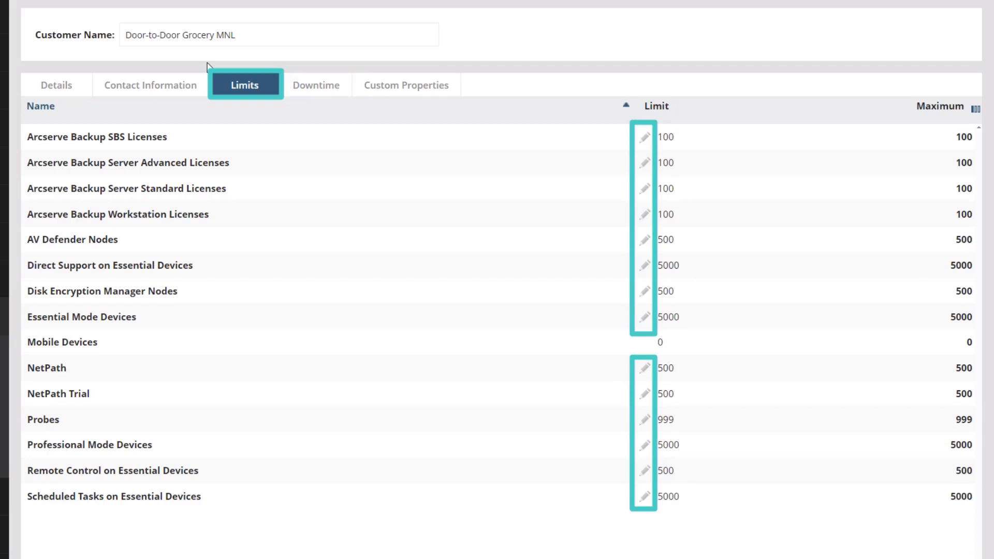
pyautogui.moveTo(294, 83)
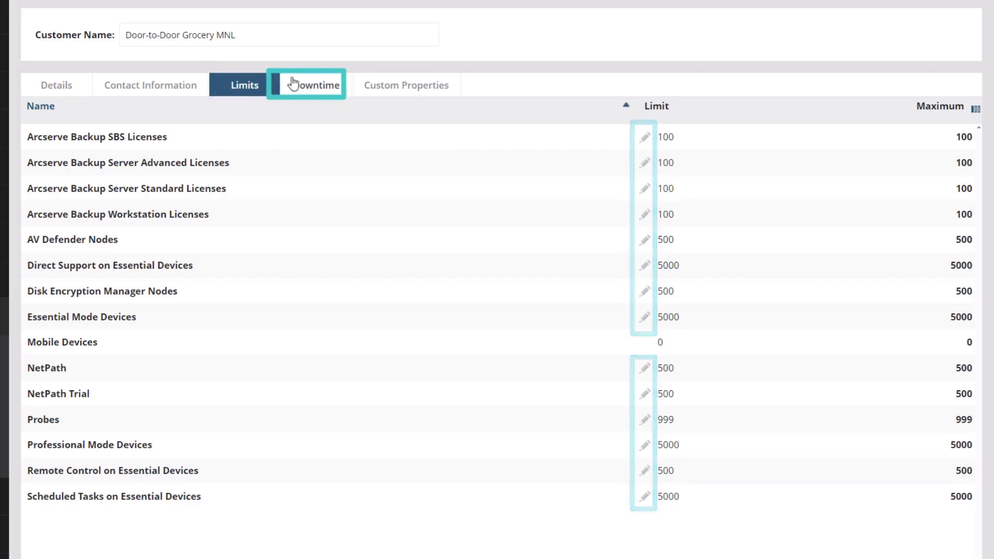
# Step: Review the site's downtime settings, keeping scheduled downtime off
pyautogui.click(315, 85)
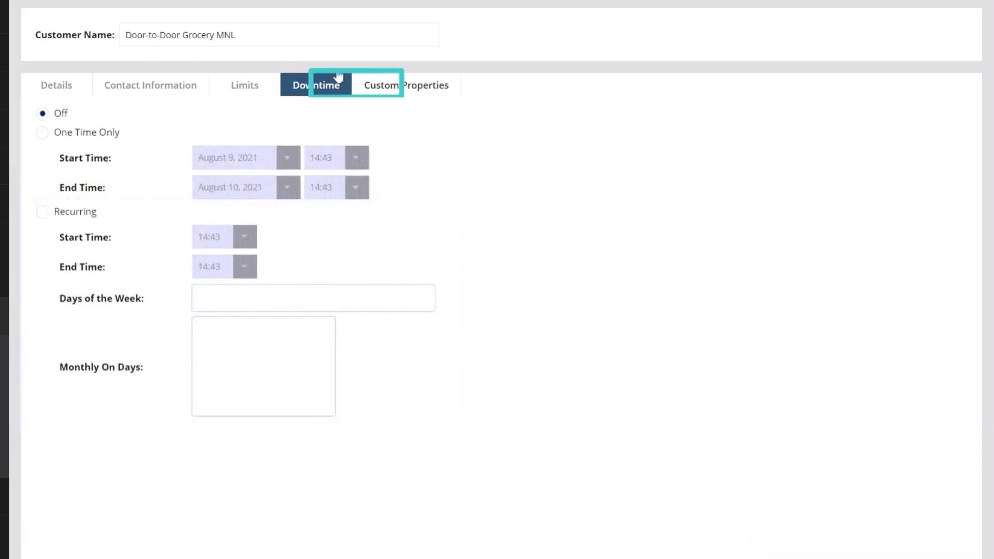
# Step: Review the site's custom properties, confirming none are available
pyautogui.click(398, 85)
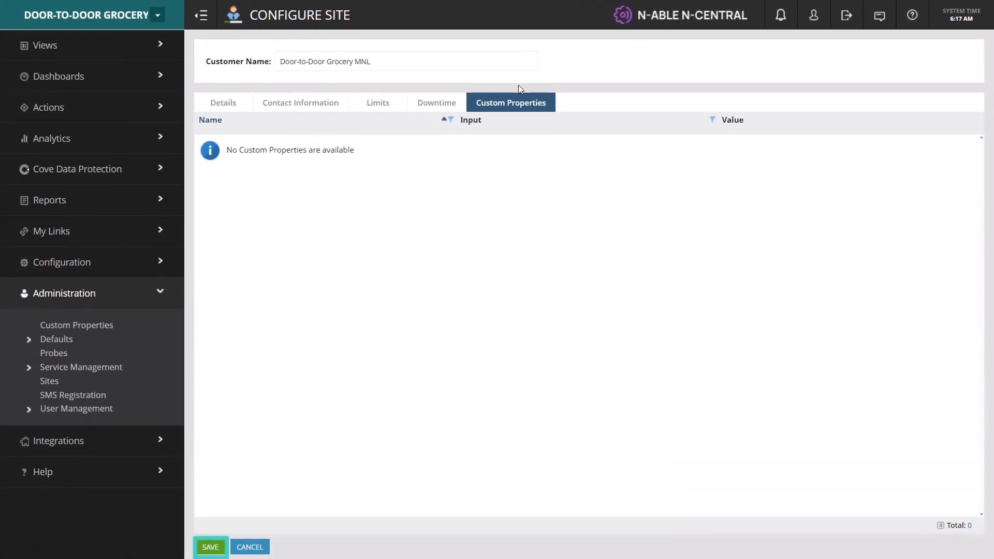
# Step: Save the new site and return to the Sites list
pyautogui.click(211, 547)
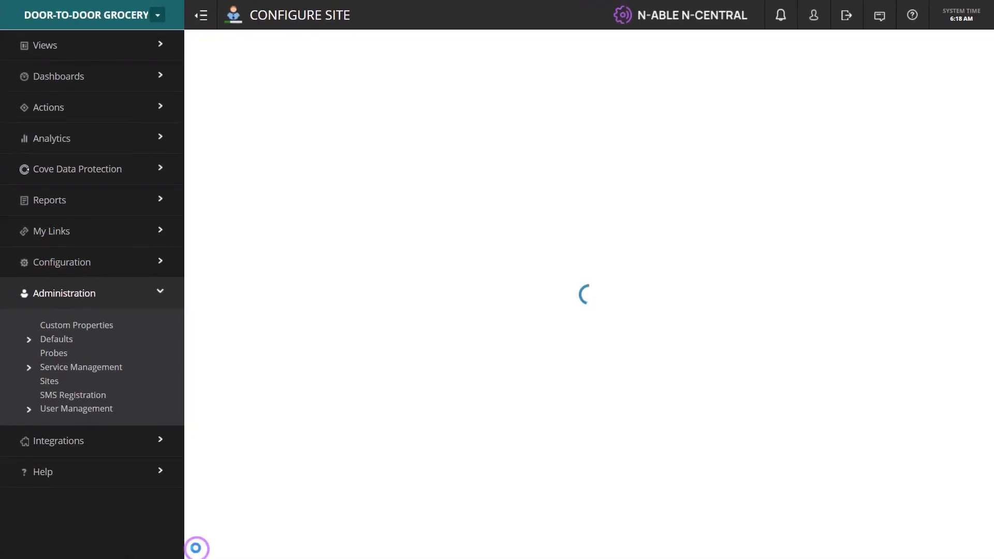
pyautogui.click(50, 381)
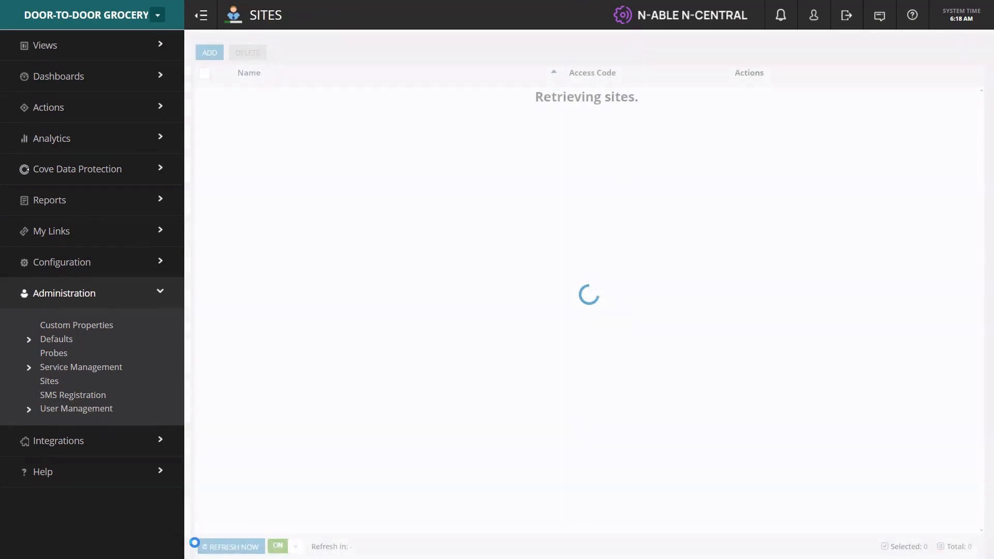